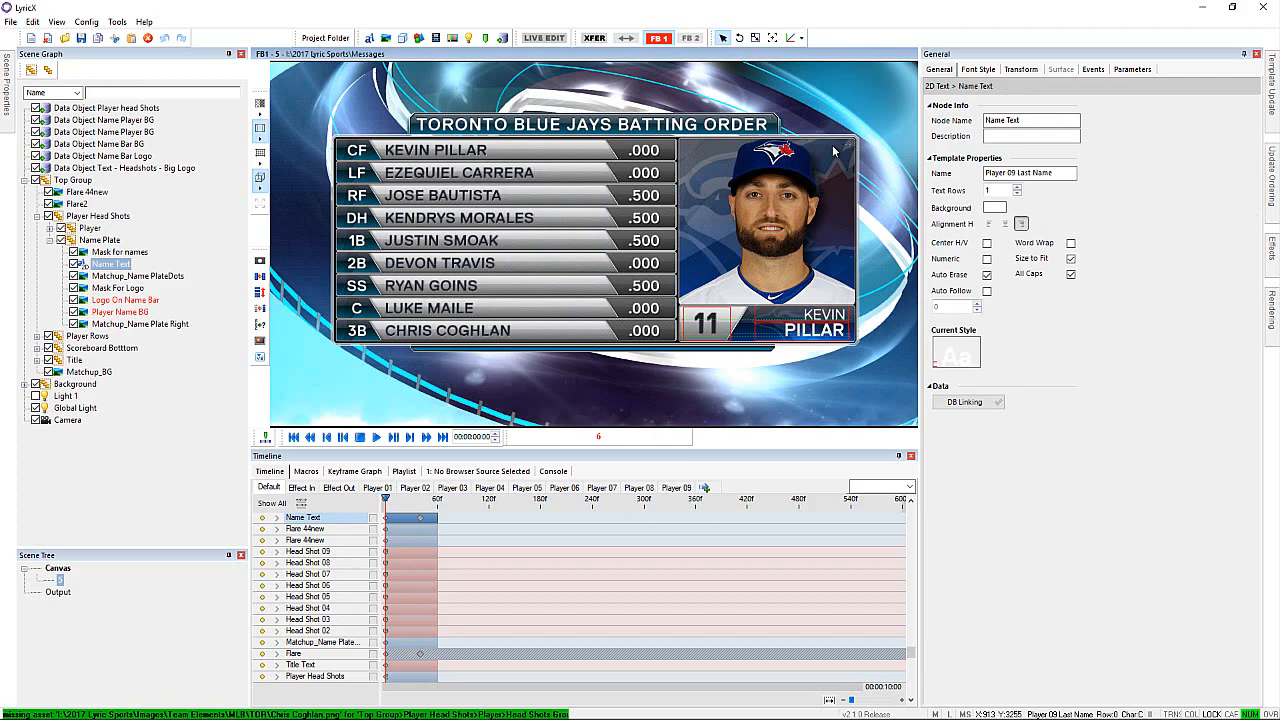
# - Browse LyricX's Application parameters list of live scores, pitcher stats and Blue Jays lineup entries
pyautogui.click(740, 707)
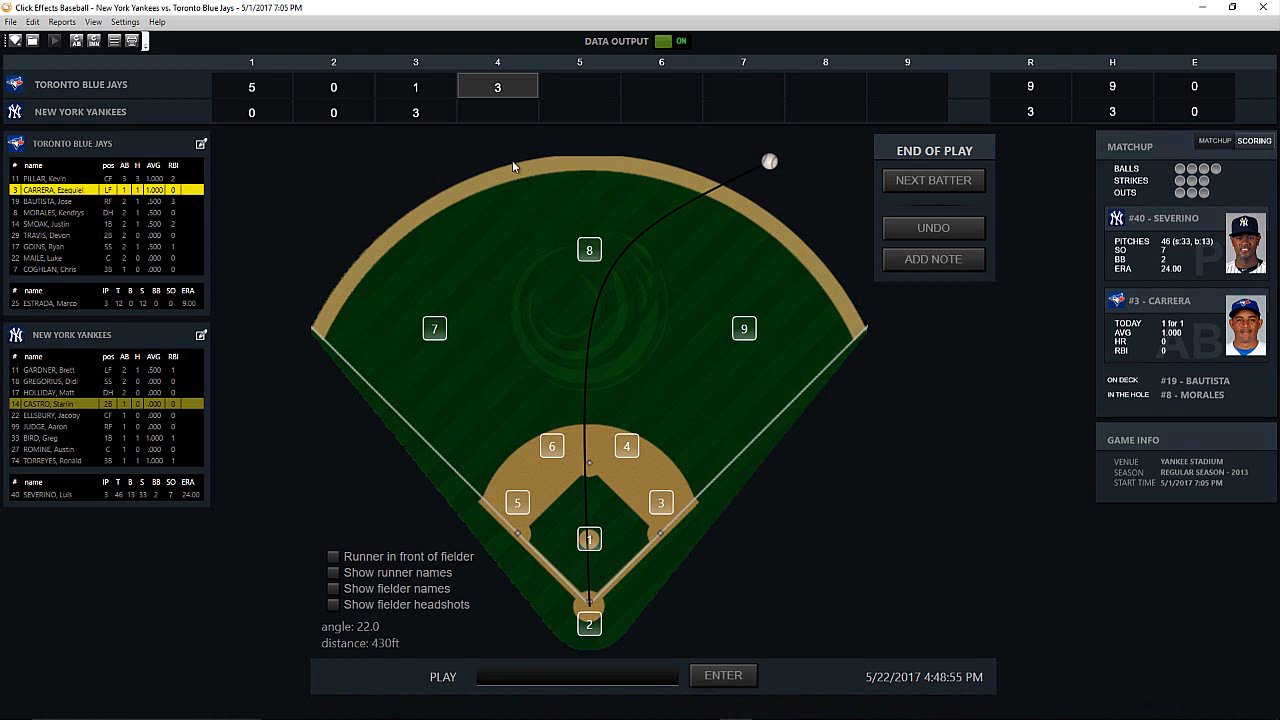
pyautogui.moveTo(817, 221)
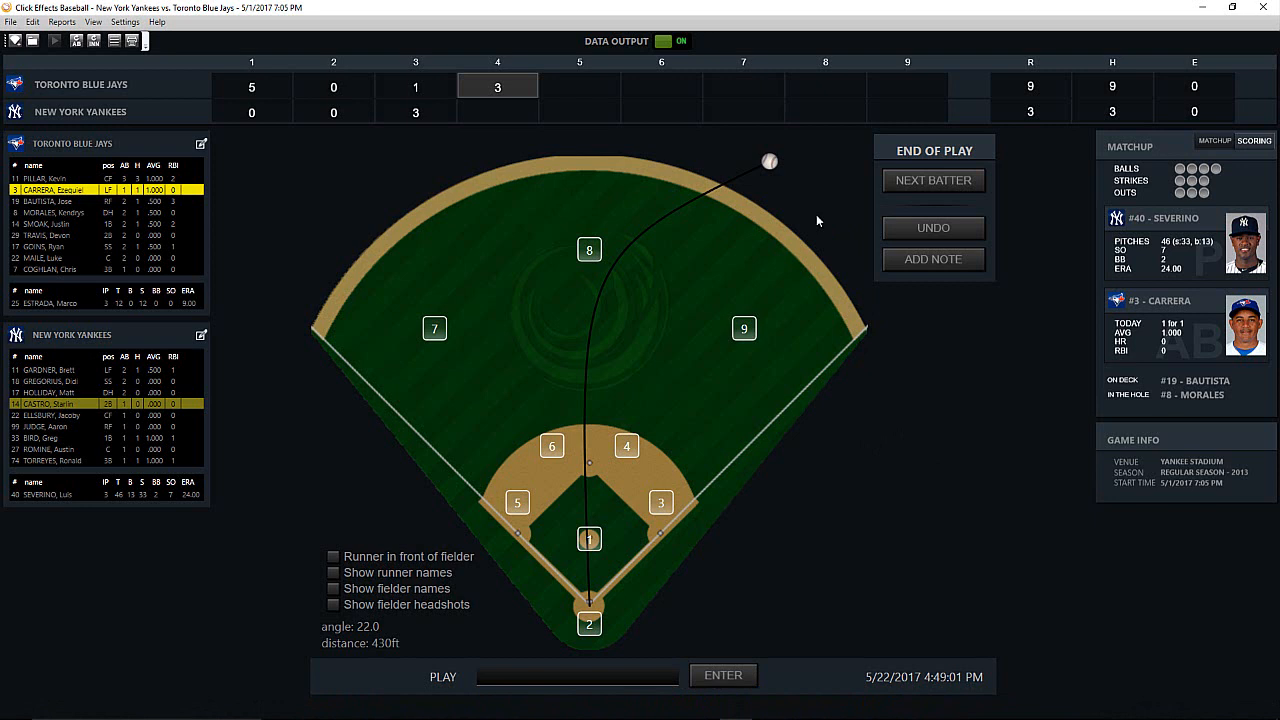
pyautogui.moveTo(849, 195)
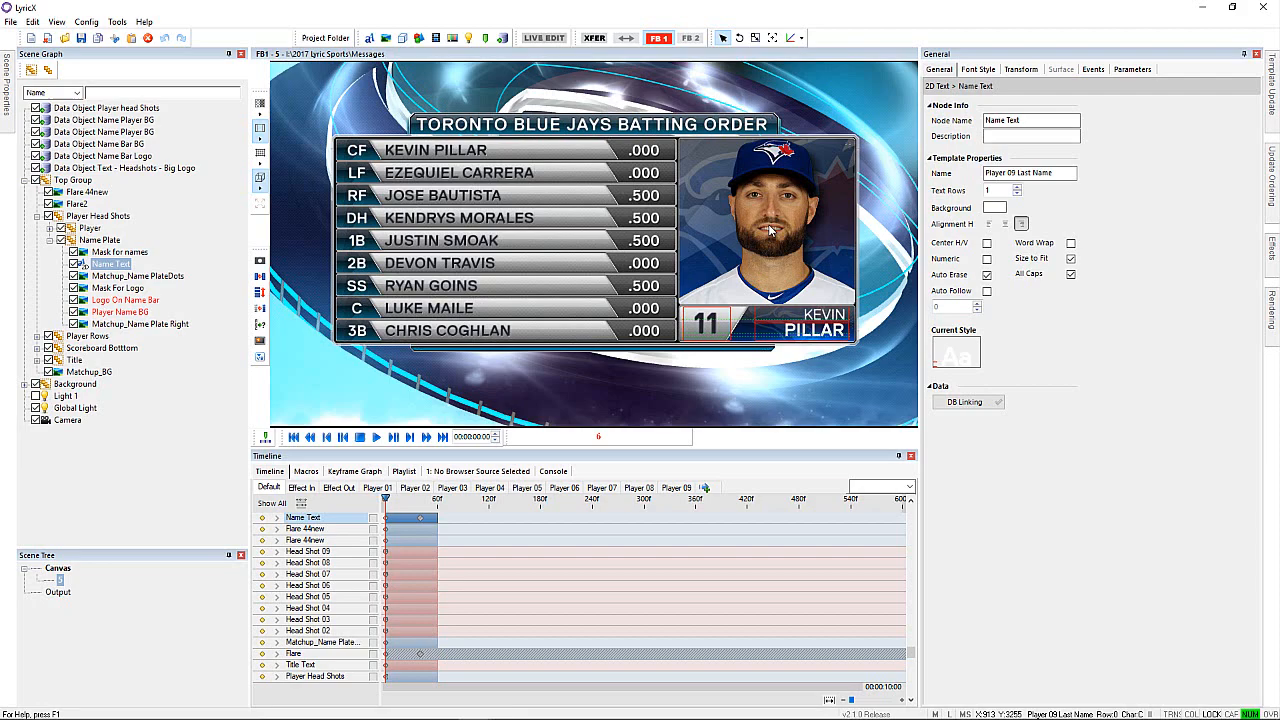
pyautogui.click(1132, 68)
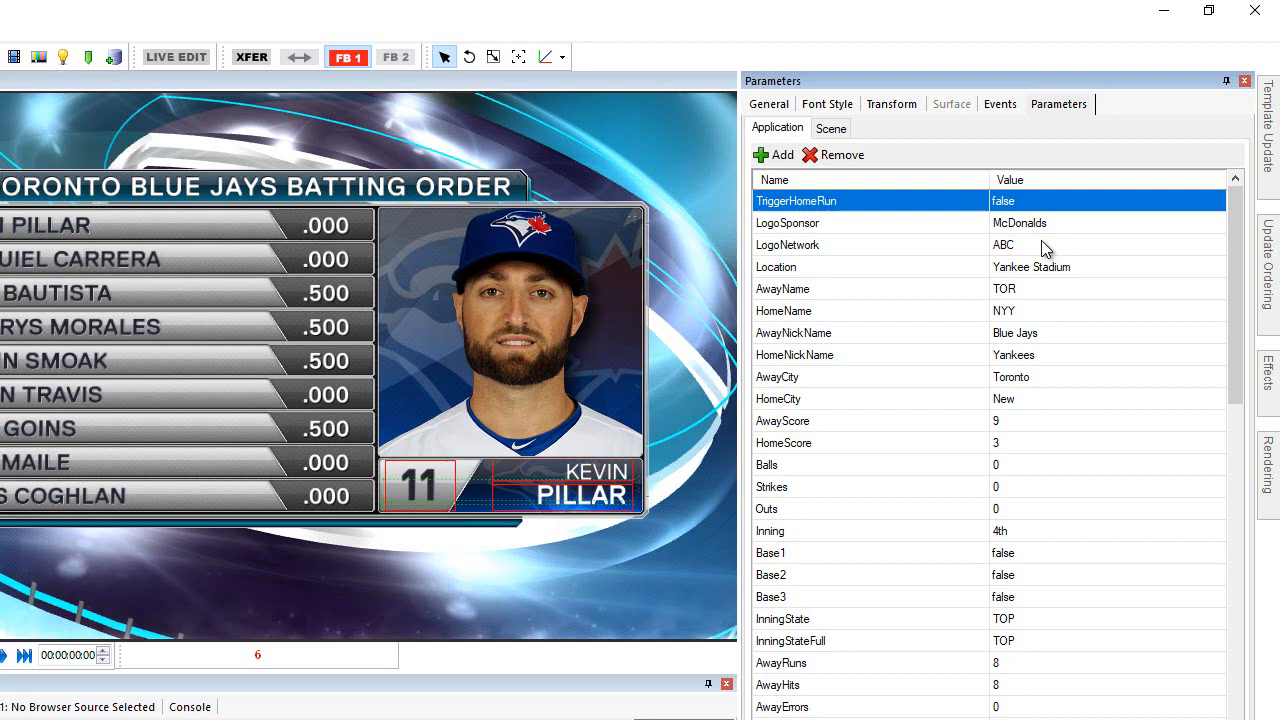
pyautogui.scroll(-3)
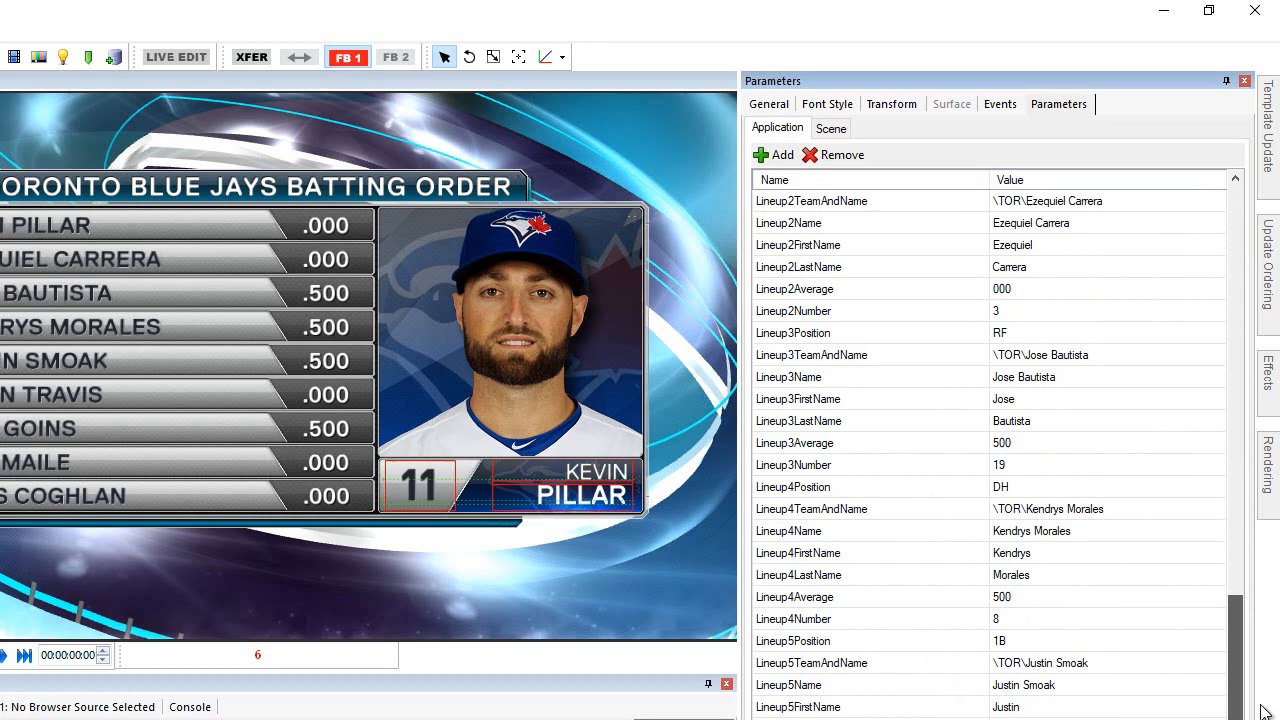
pyautogui.scroll(3)
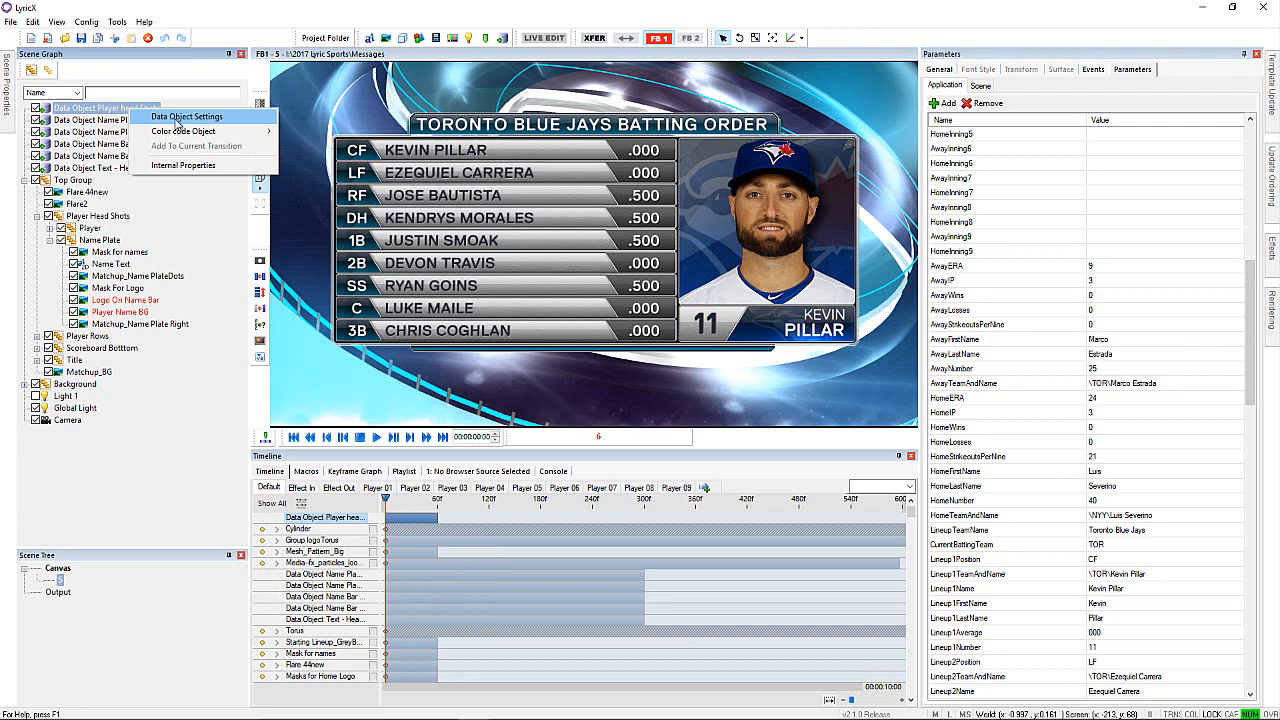
# - Check that the head-shot data object's settings use the Parameters data source and its tables
pyautogui.click(187, 116)
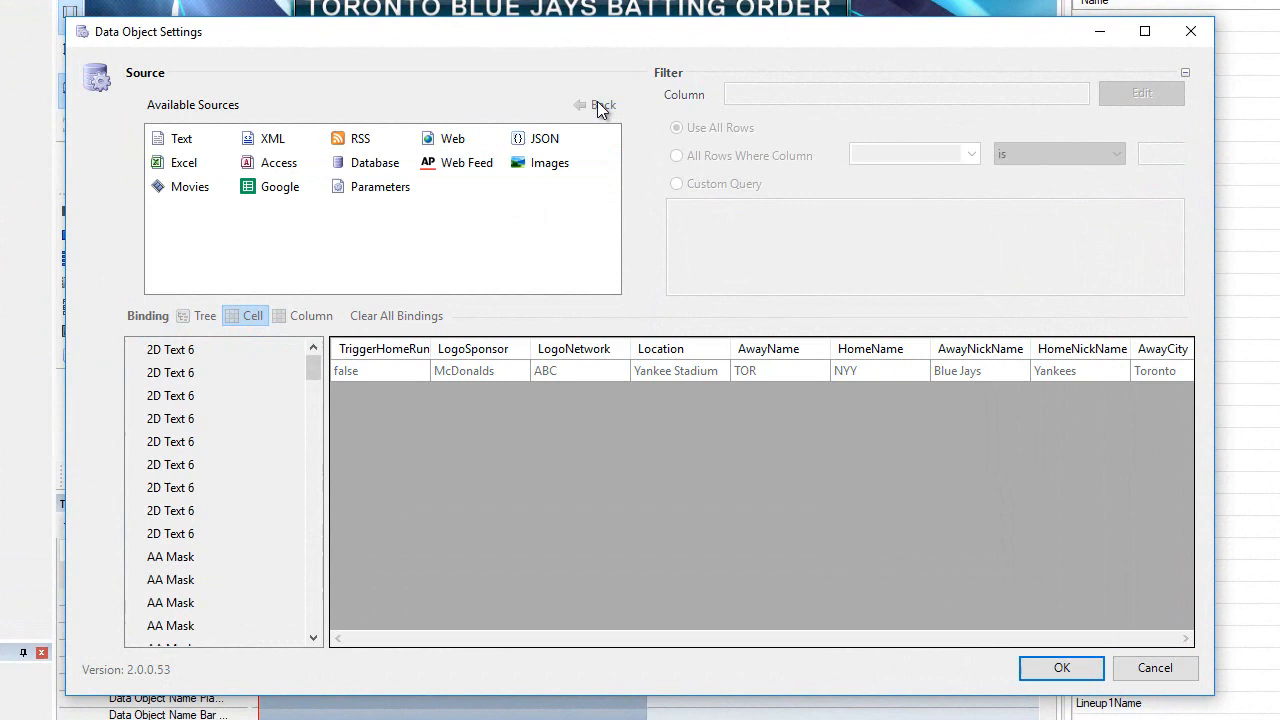
pyautogui.click(380, 186)
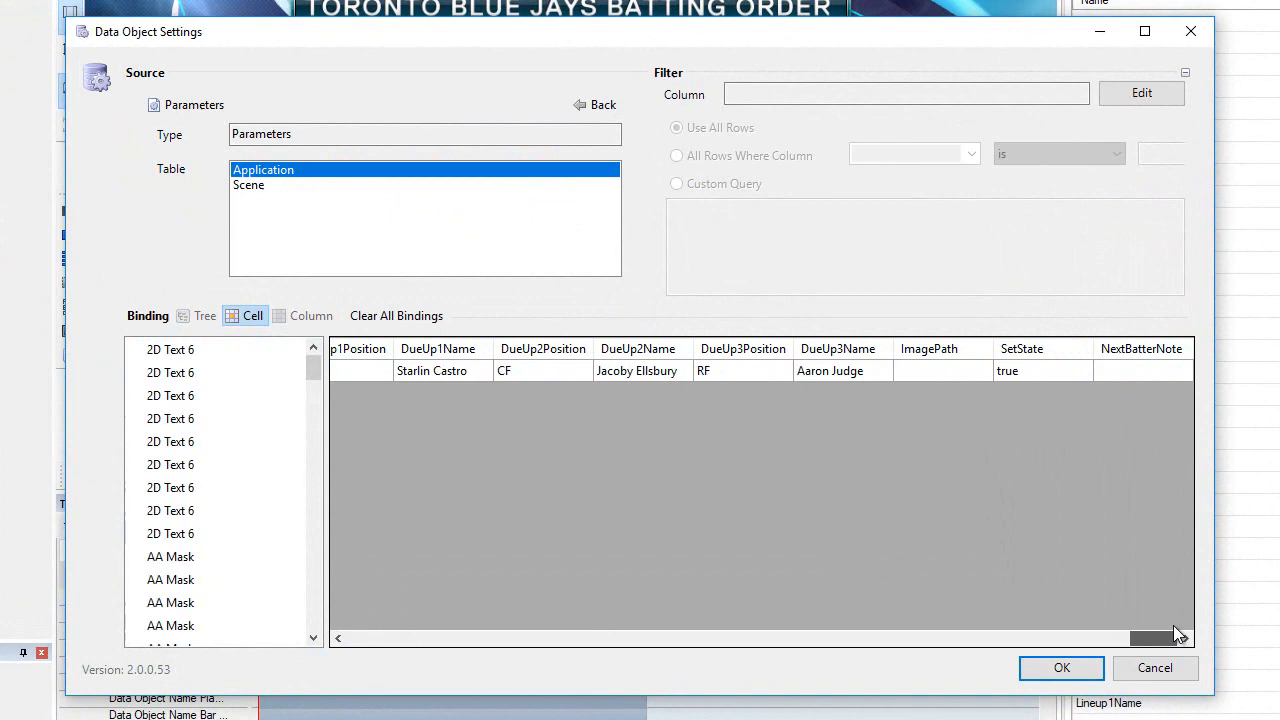
pyautogui.hscroll(3)
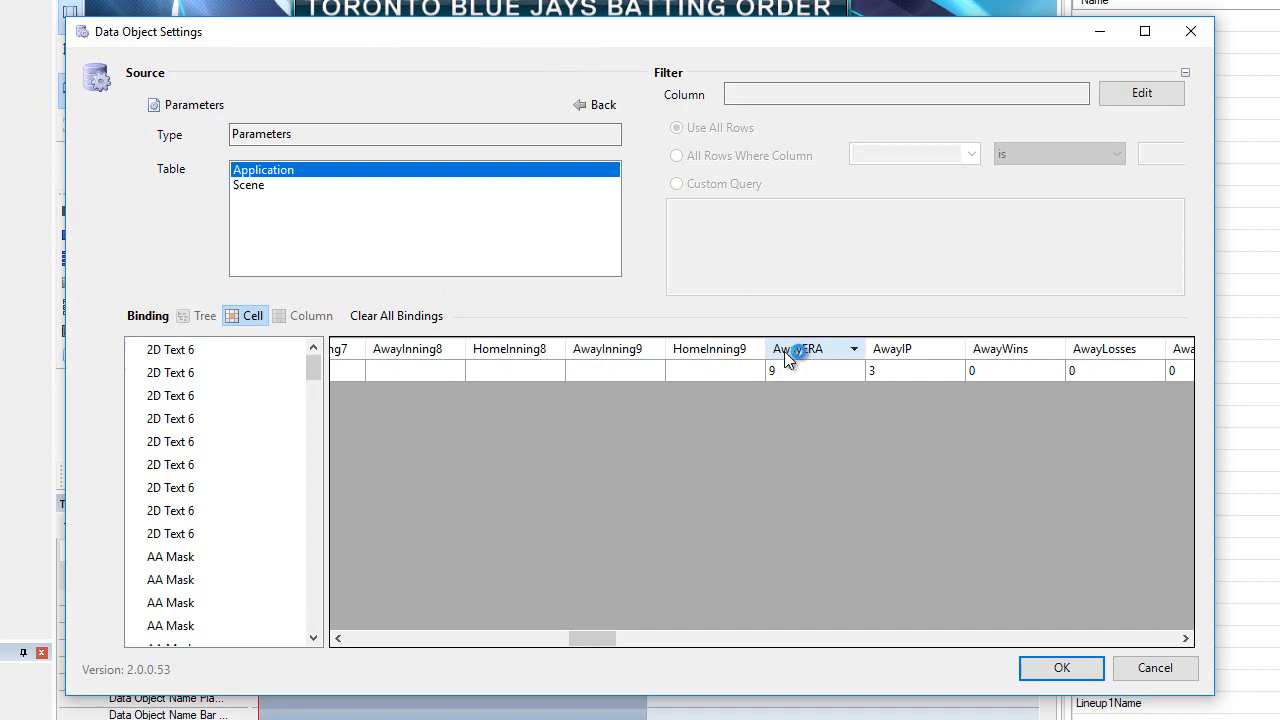
# - Close the data object settings, minimize LyricX and switch to the control panel design file
pyautogui.click(1061, 668)
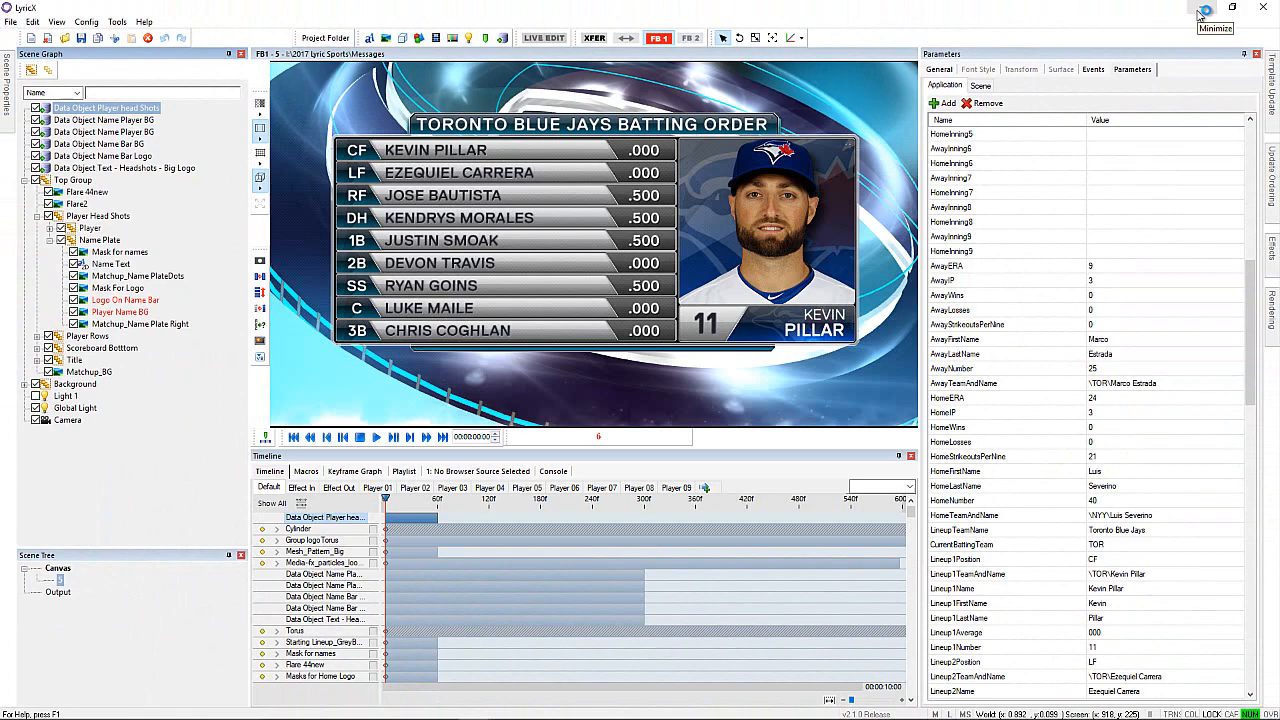
pyautogui.click(1204, 8)
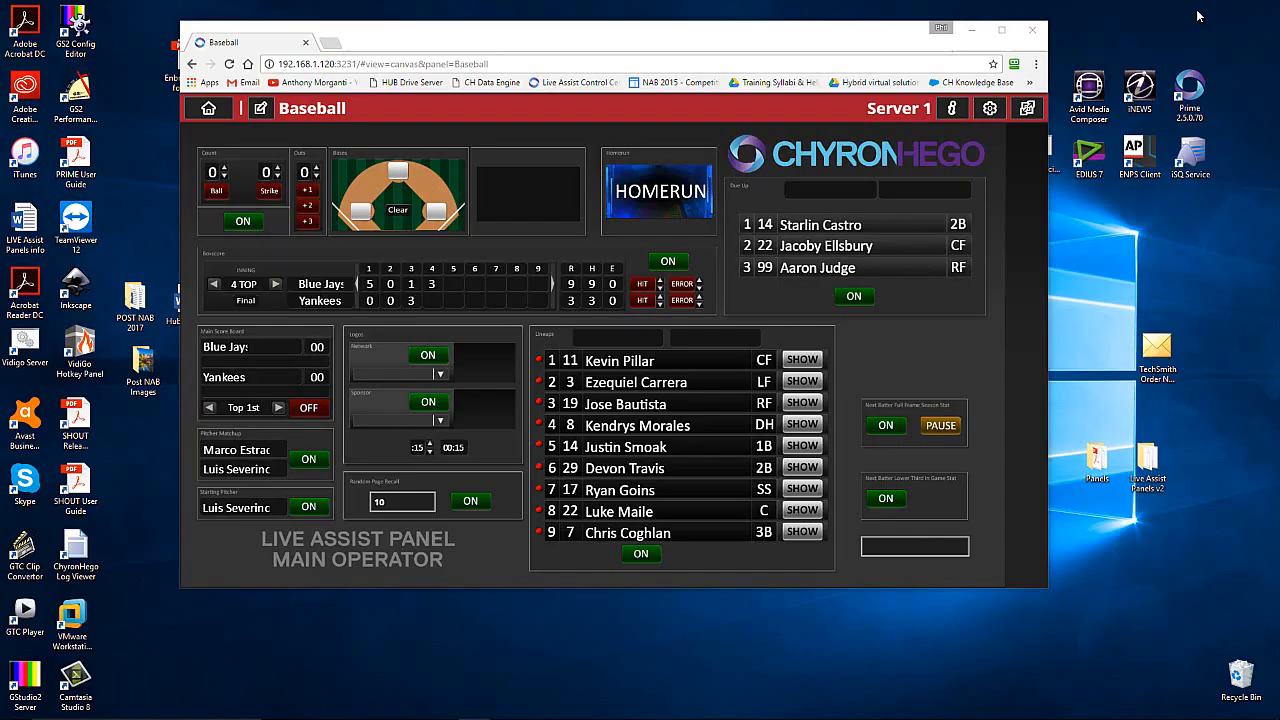
pyautogui.click(670, 707)
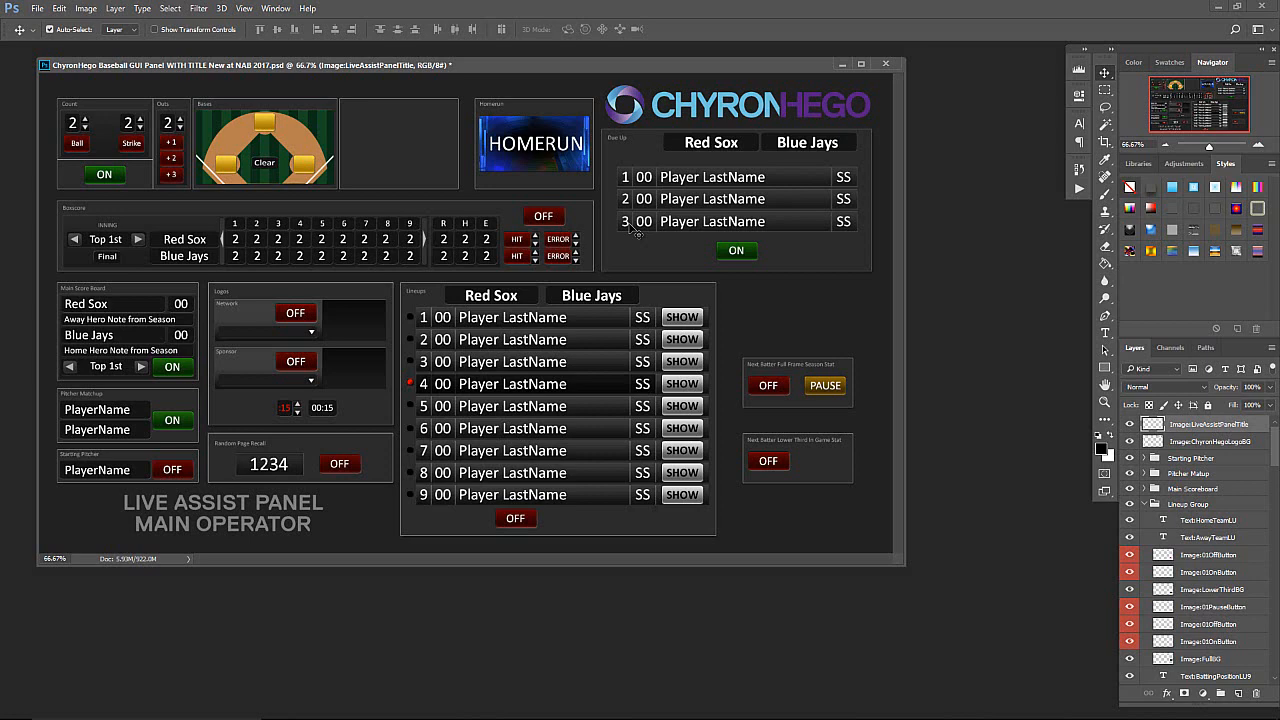
pyautogui.moveTo(613, 333)
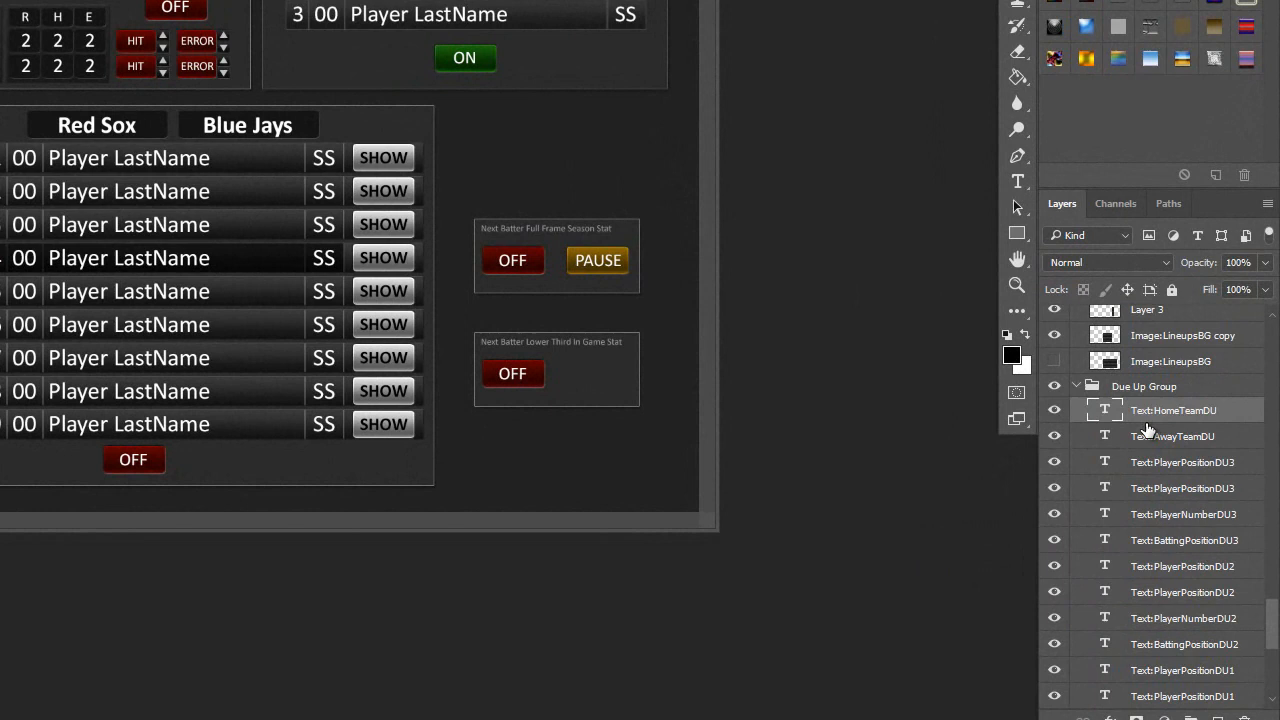
pyautogui.moveTo(1156, 424)
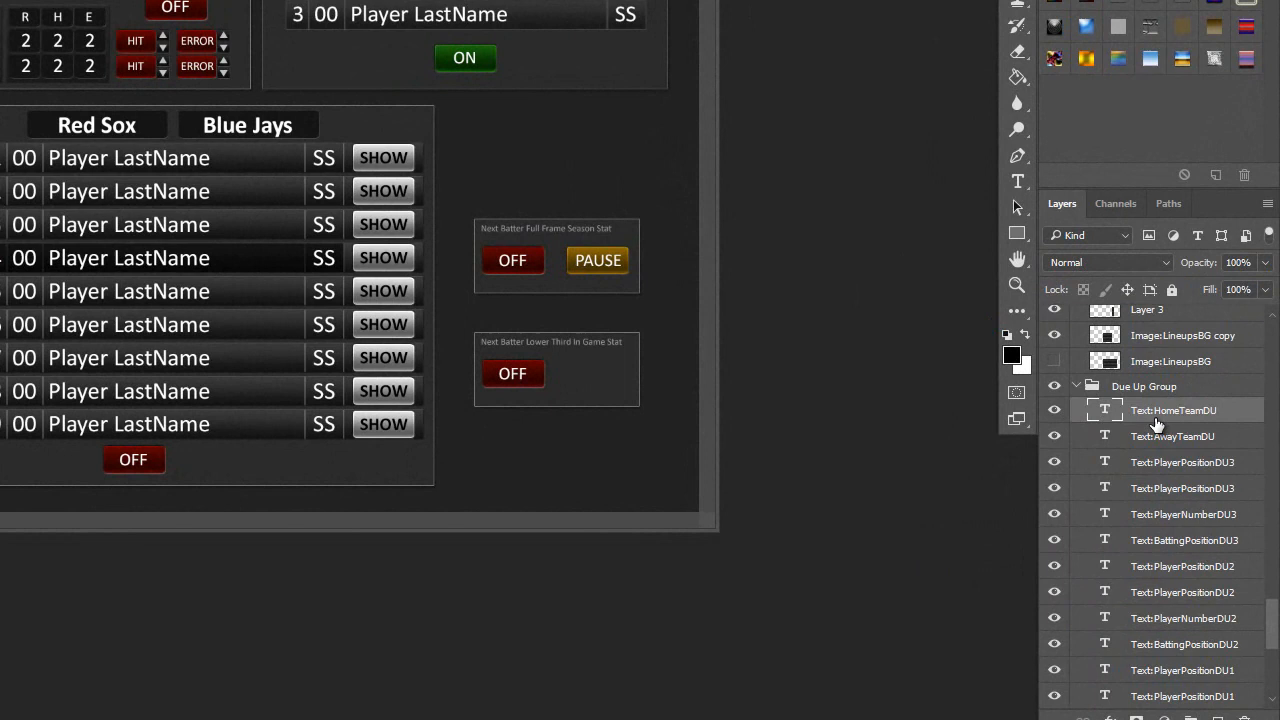
pyautogui.moveTo(1217, 425)
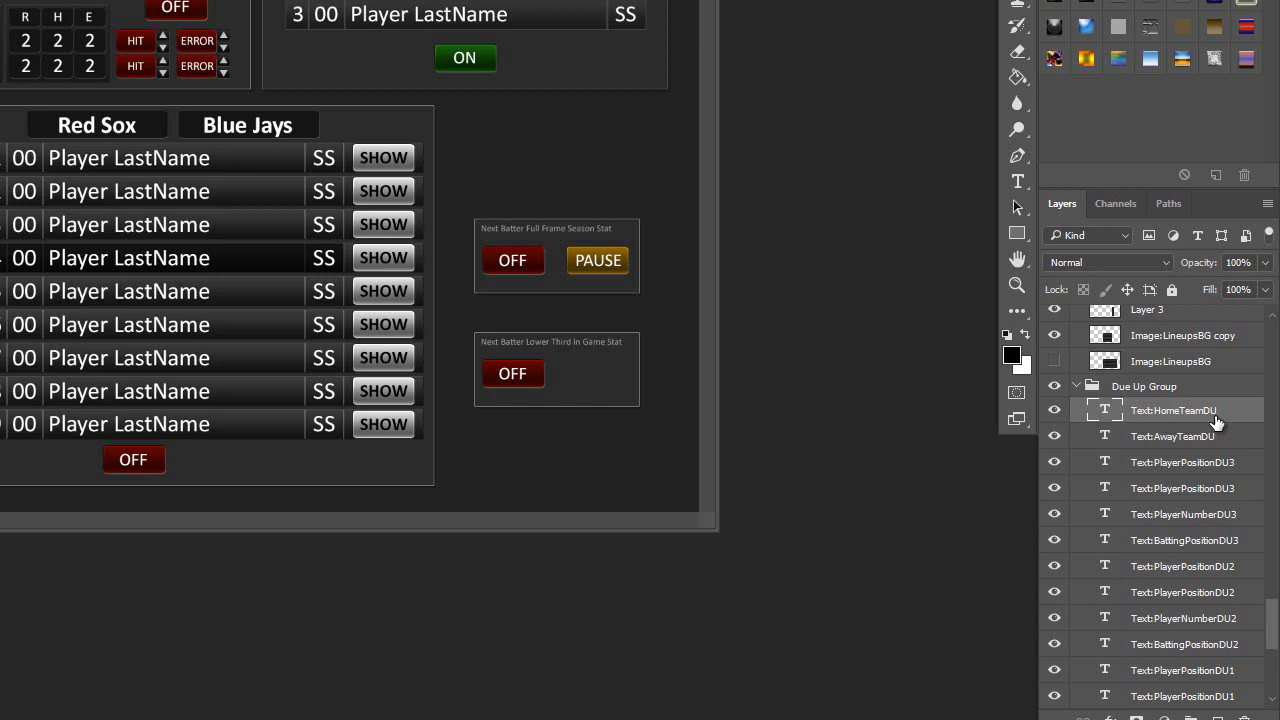
pyautogui.moveTo(1166, 416)
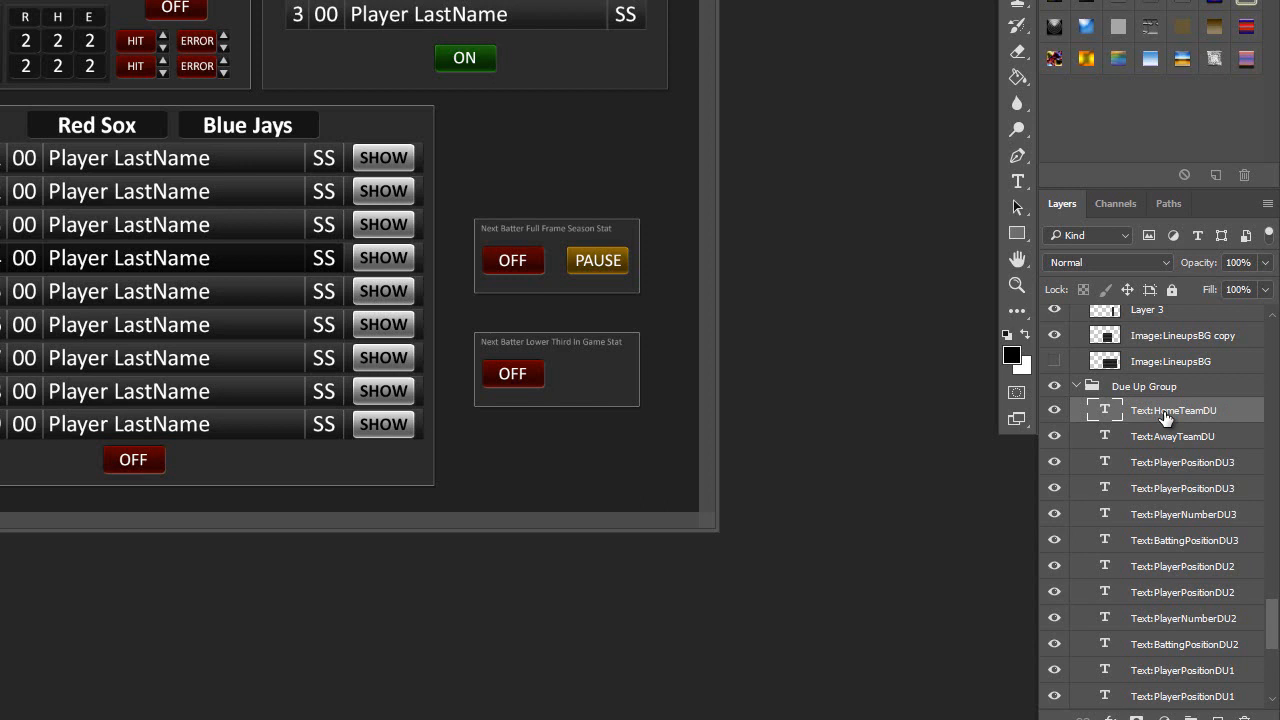
pyautogui.scroll(-3)
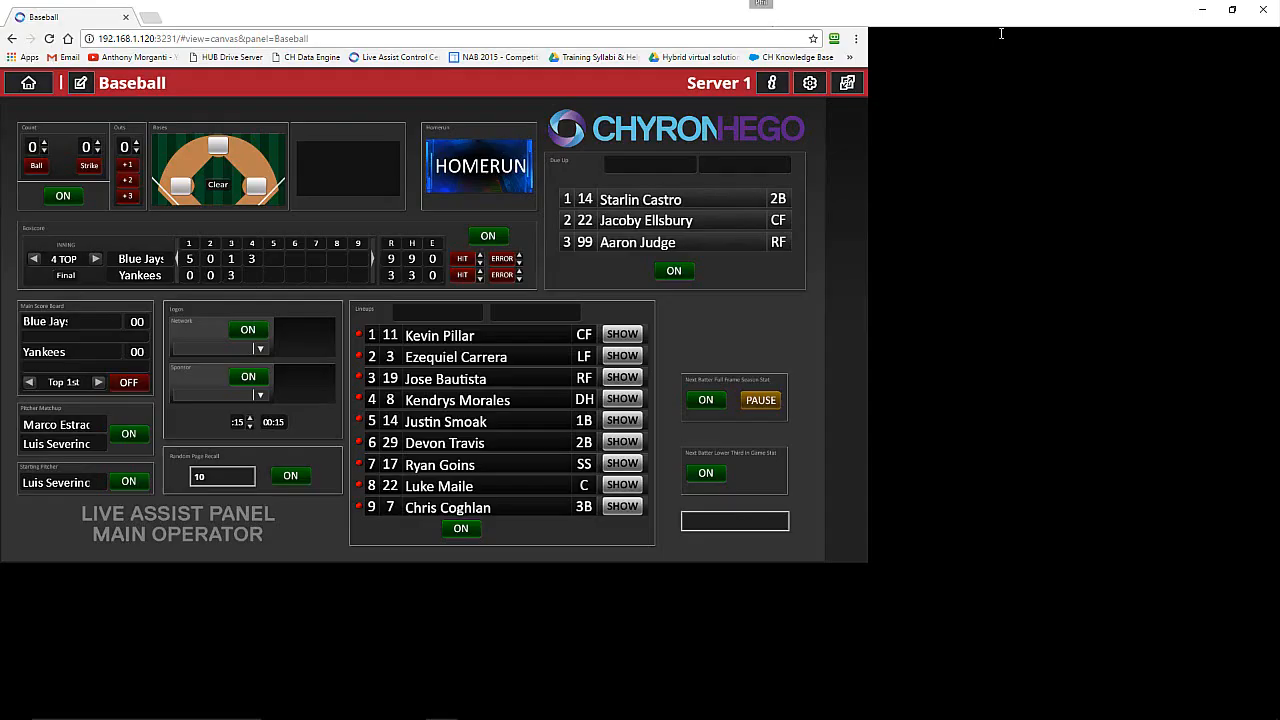
# - Maximize the Live Assist Baseball panel to show the Due Up, lineup and boxscore sections
pyautogui.click(1232, 9)
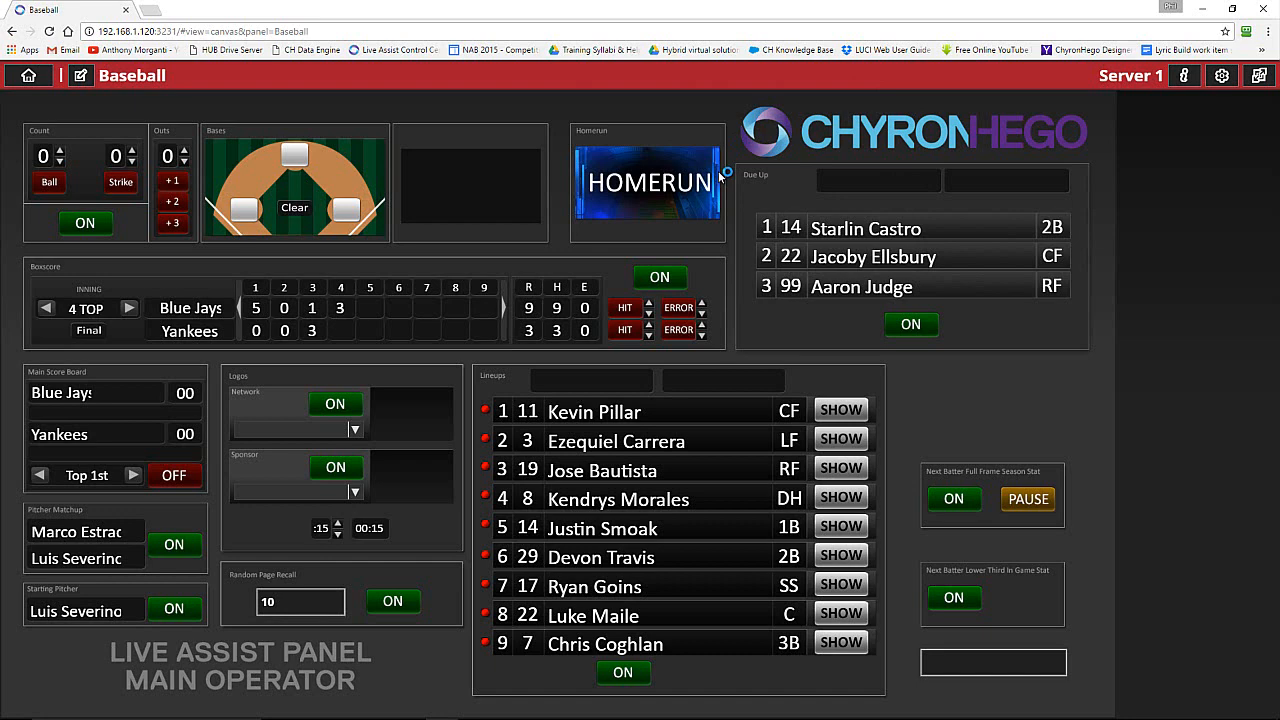
pyautogui.moveTo(765, 270)
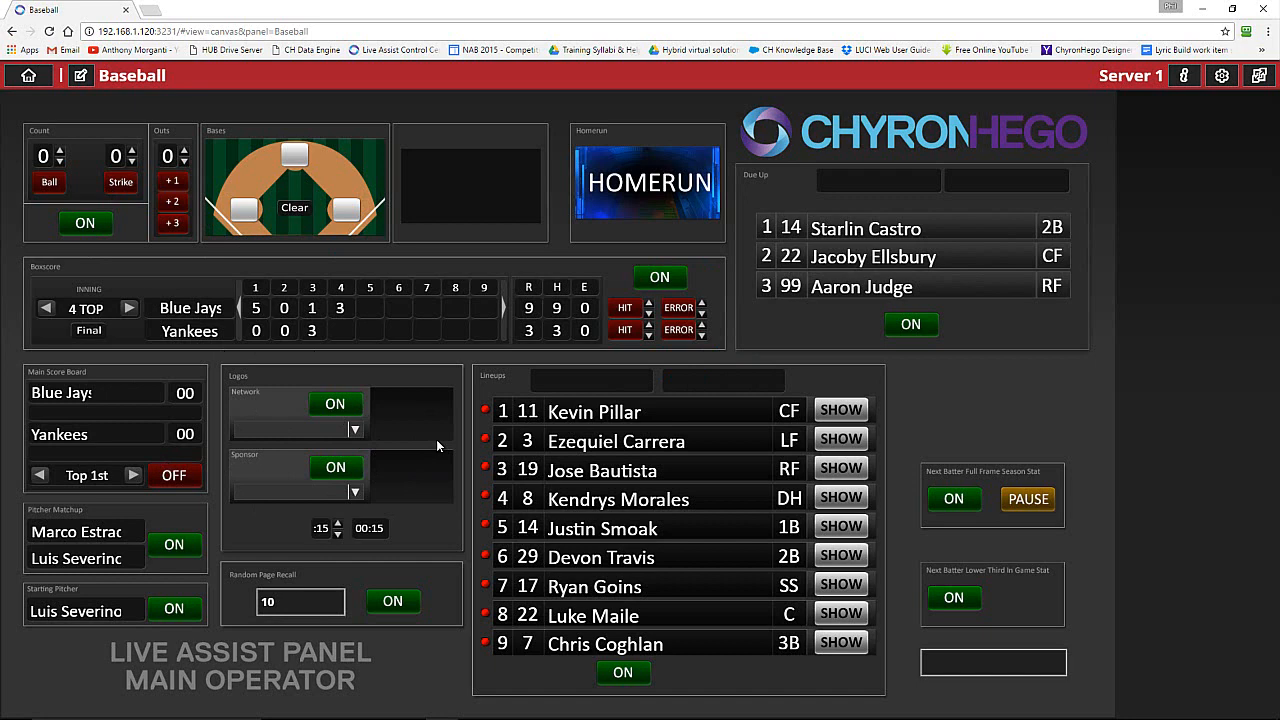
pyautogui.moveTo(763, 433)
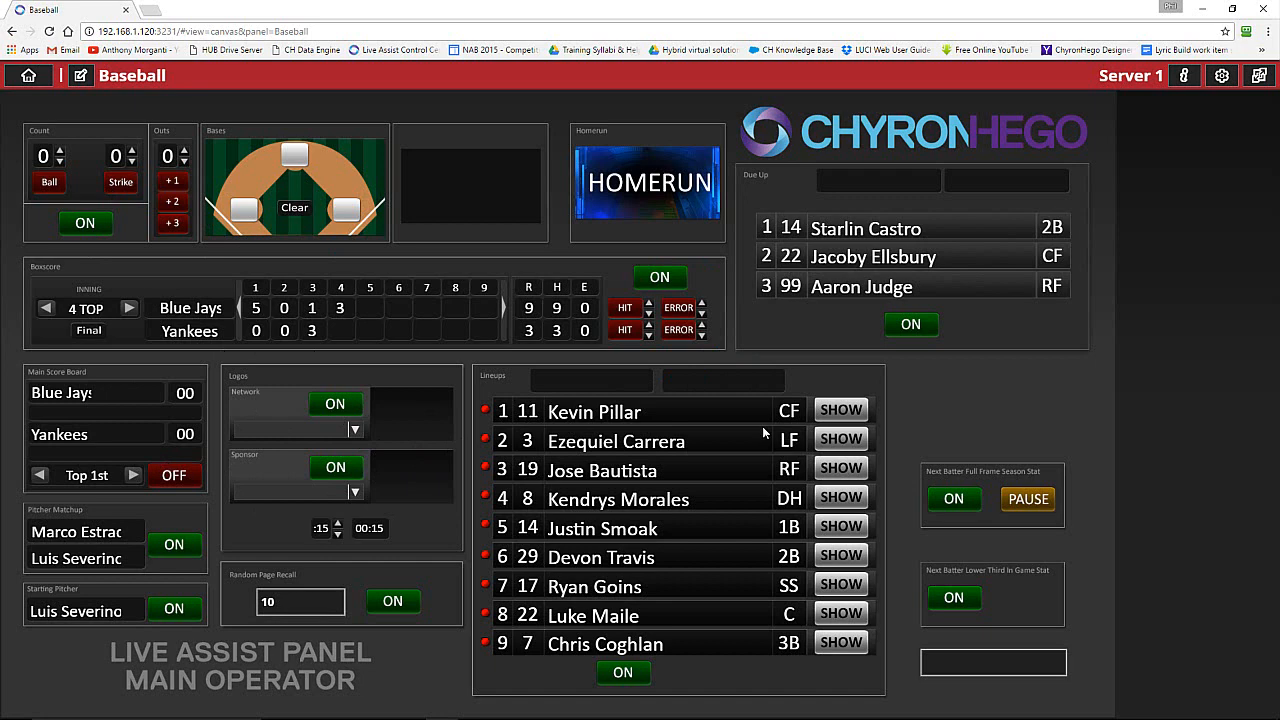
# - Bring up the Click Effects Baseball scoring window for the Blue Jays–Yankees game
pyautogui.click(738, 707)
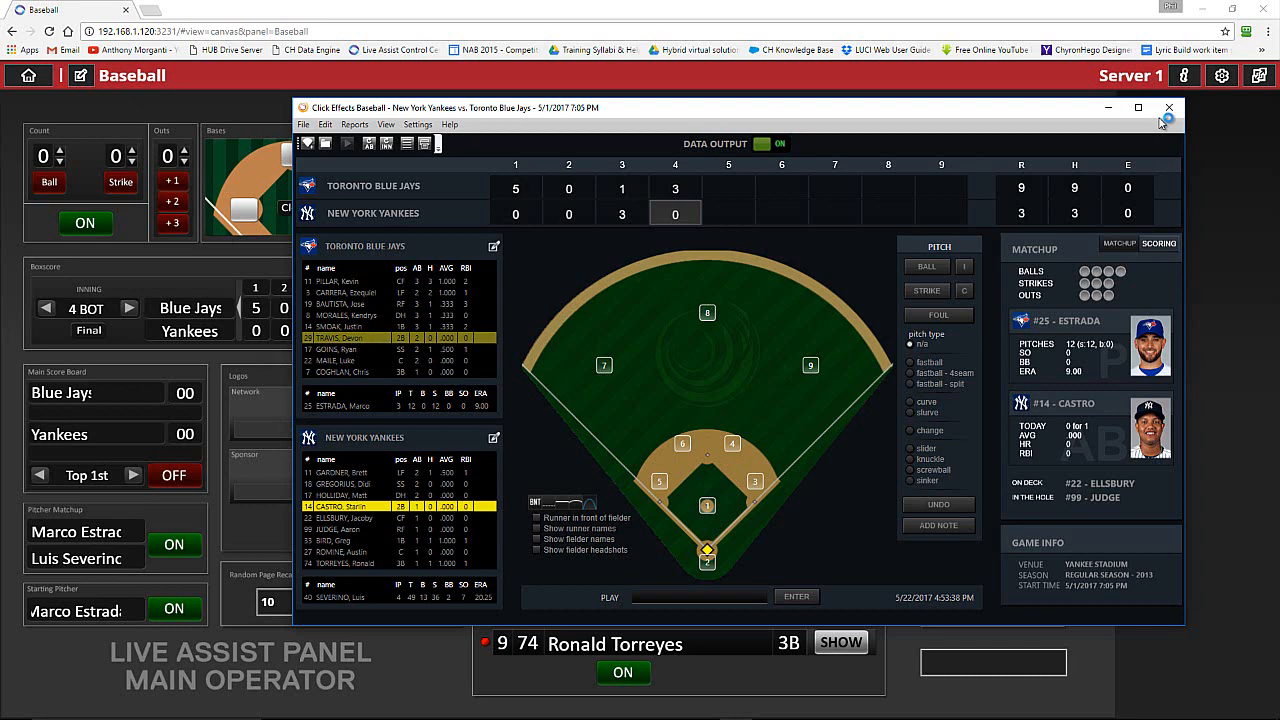
pyautogui.click(1168, 107)
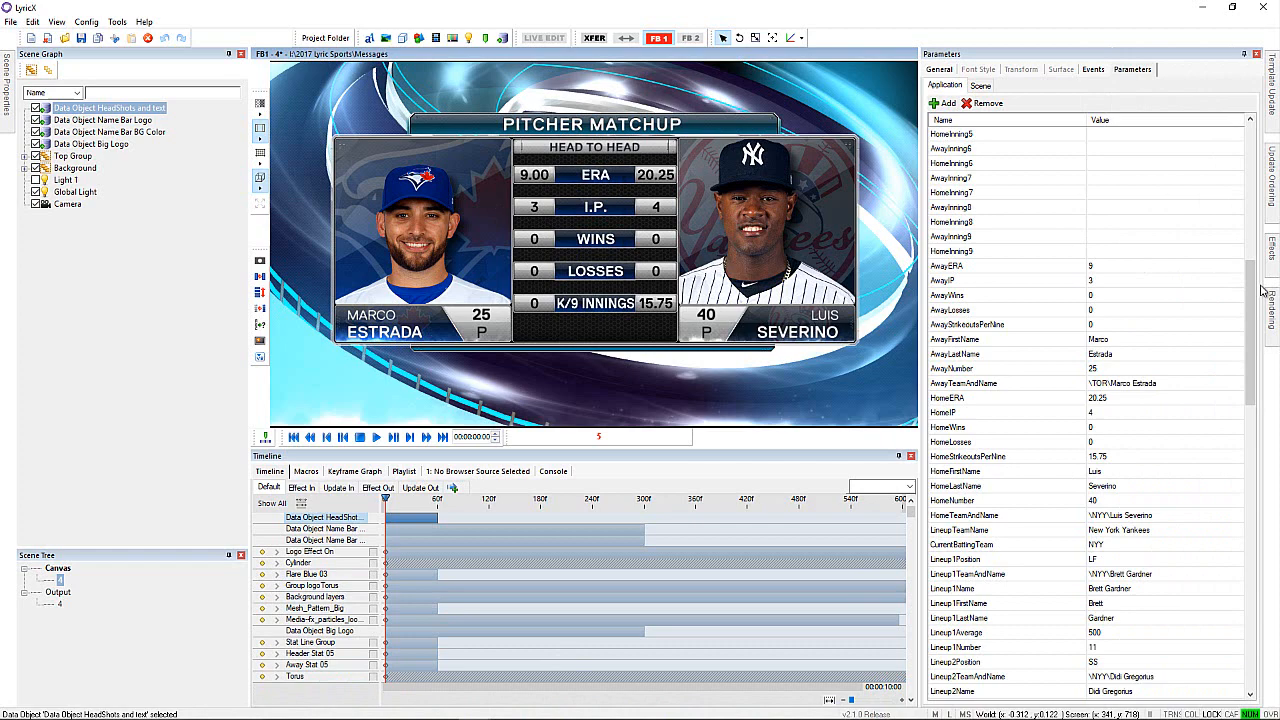
# - Scroll the Pitcher Matchup parameters to the top, showing team names, scores, inning and bases
pyautogui.scroll(3)
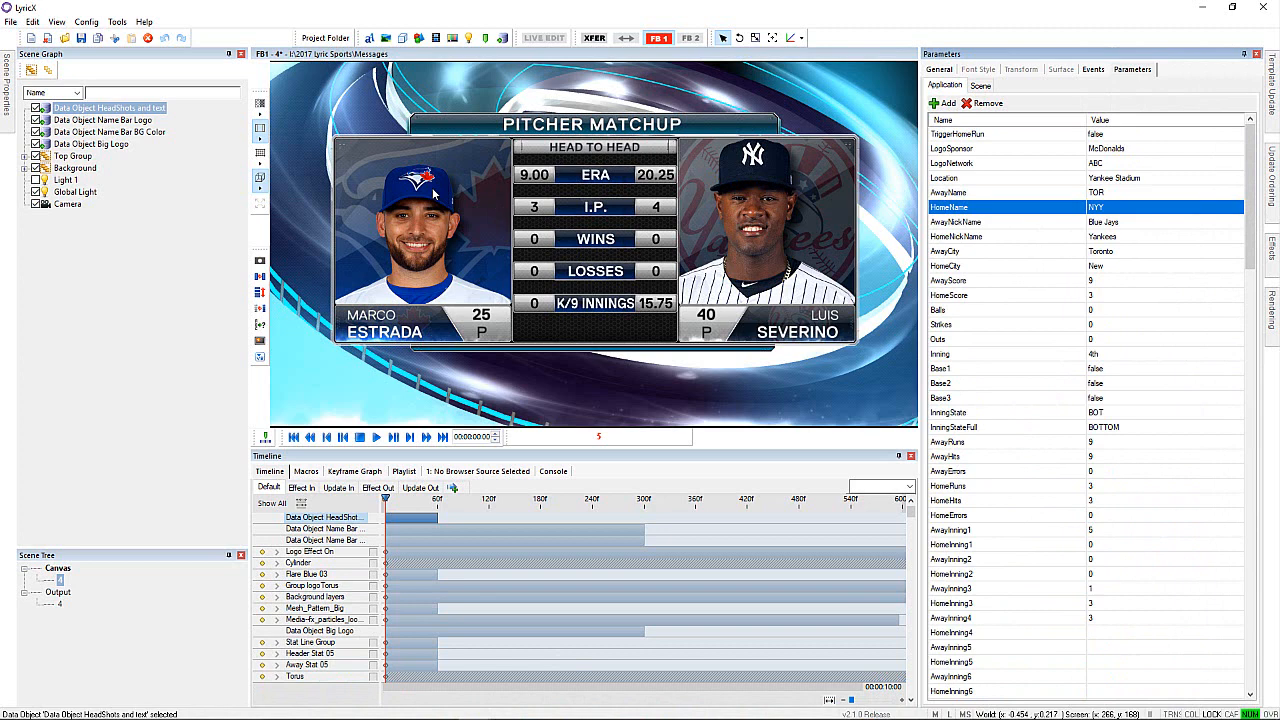
pyautogui.moveTo(807, 203)
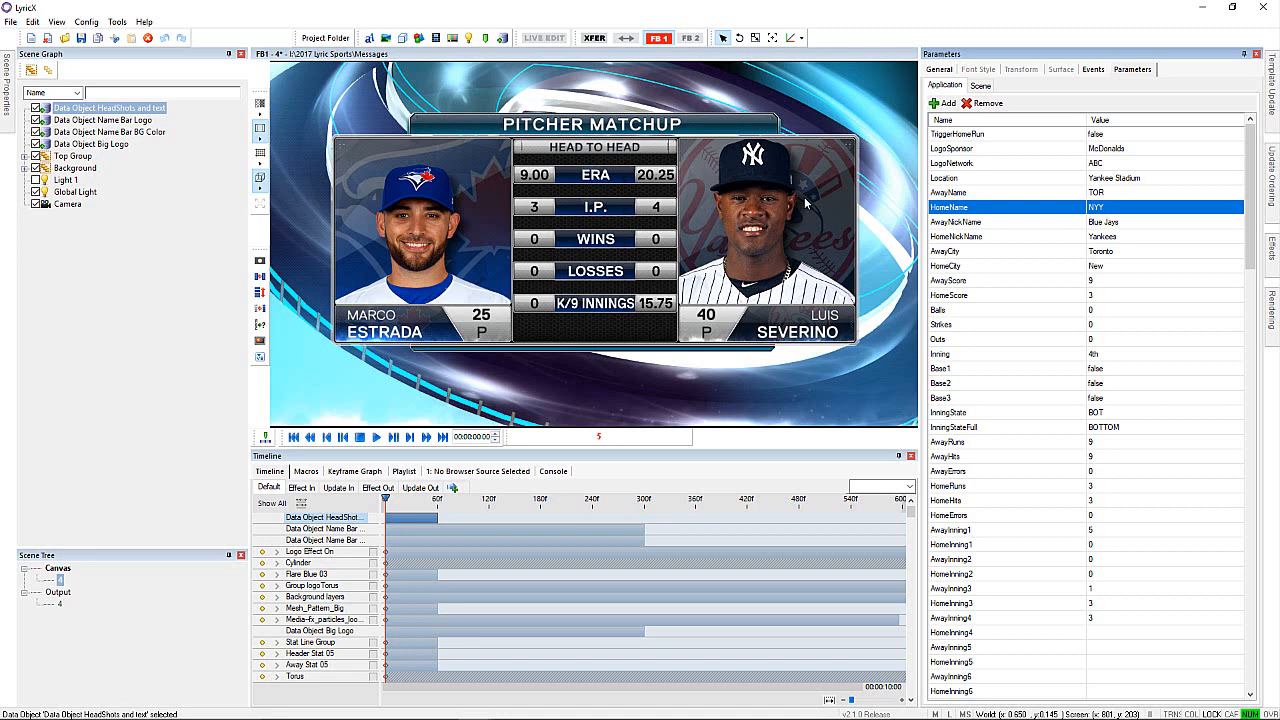
pyautogui.moveTo(785, 235)
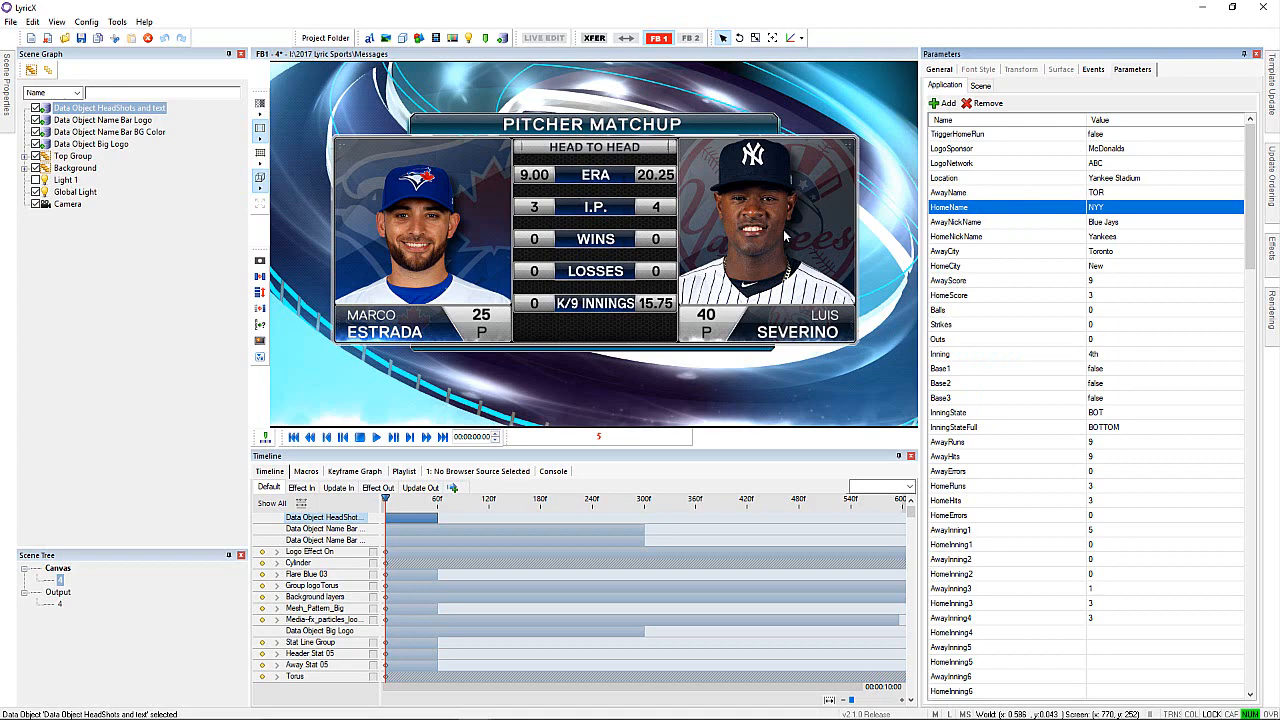